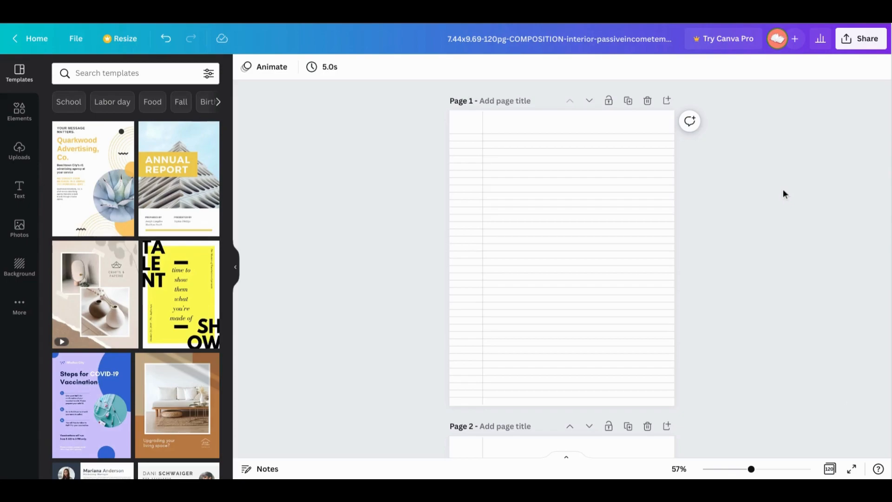
Scroll through the notebook and open the blank final page, page 120
scroll(down, 3)
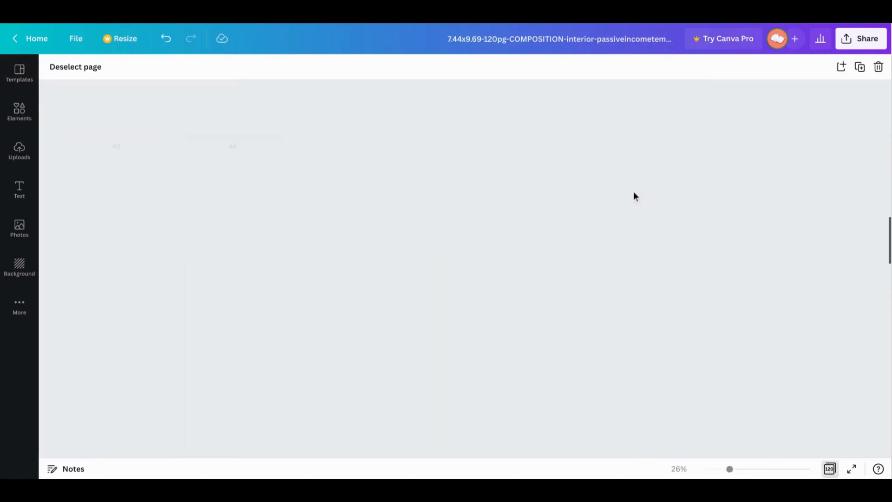
scroll(down, 3)
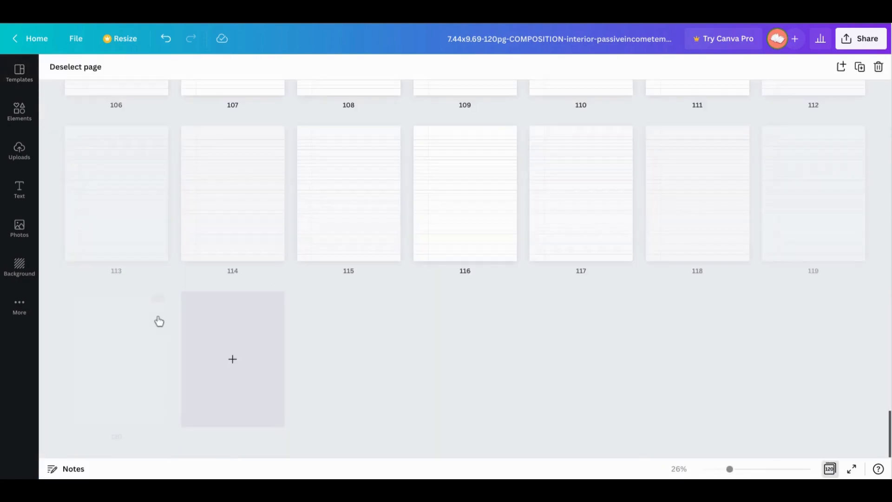
click(116, 359)
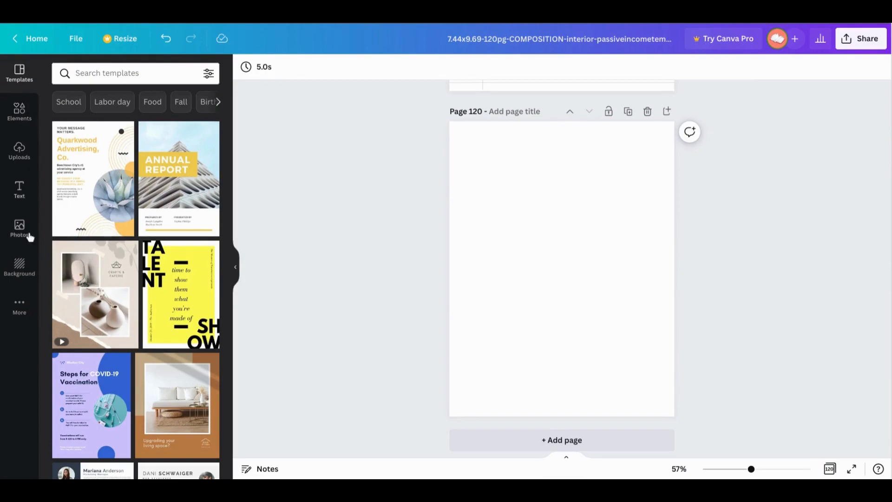
mouse_move(26, 299)
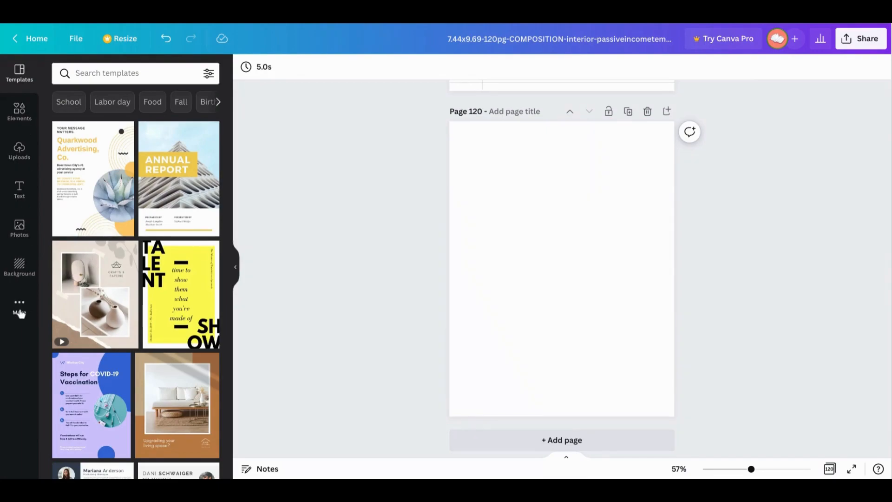
Open the QR Code app and paste the Canva link to preview a code
click(19, 304)
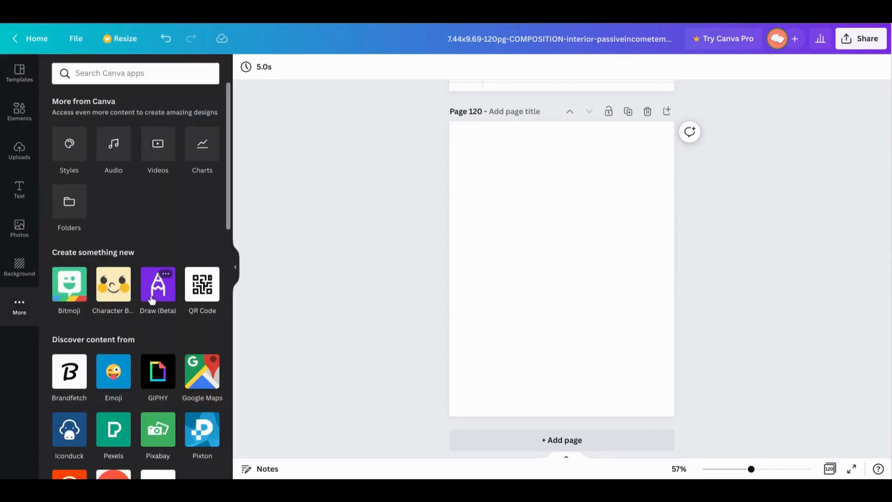
mouse_move(202, 292)
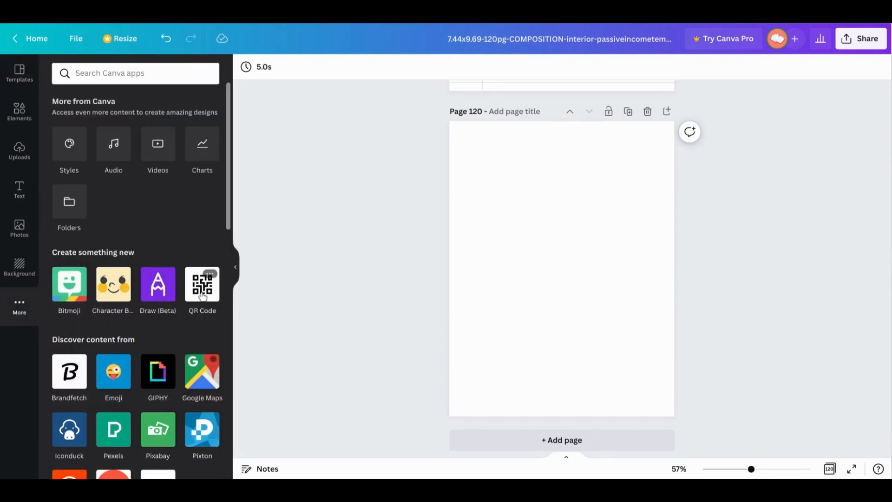
click(202, 285)
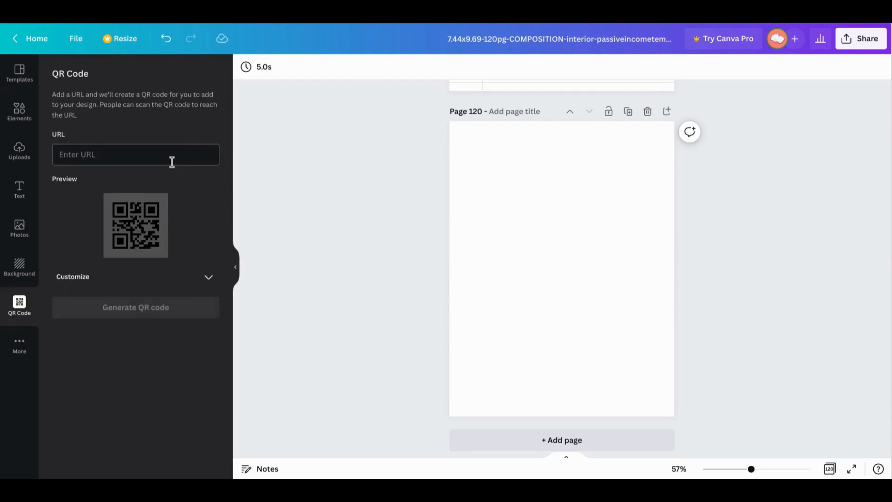
click(136, 154)
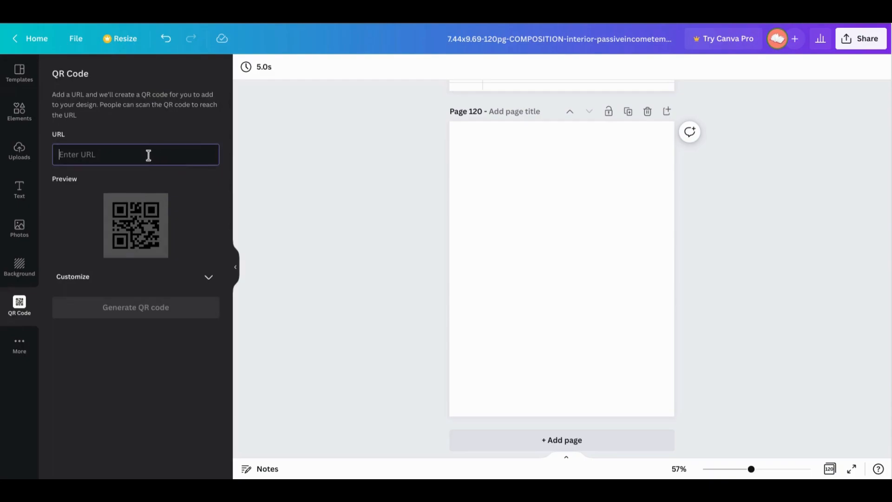
right_click(135, 155)
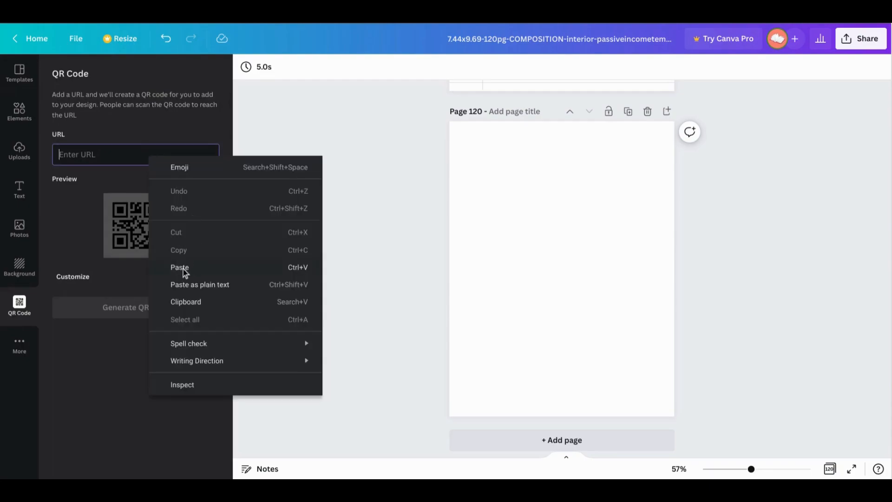
click(180, 268)
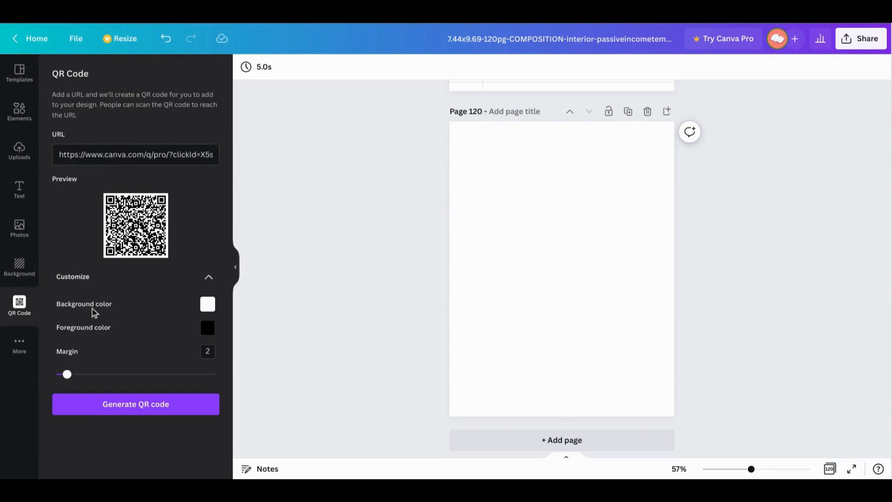
mouse_move(85, 335)
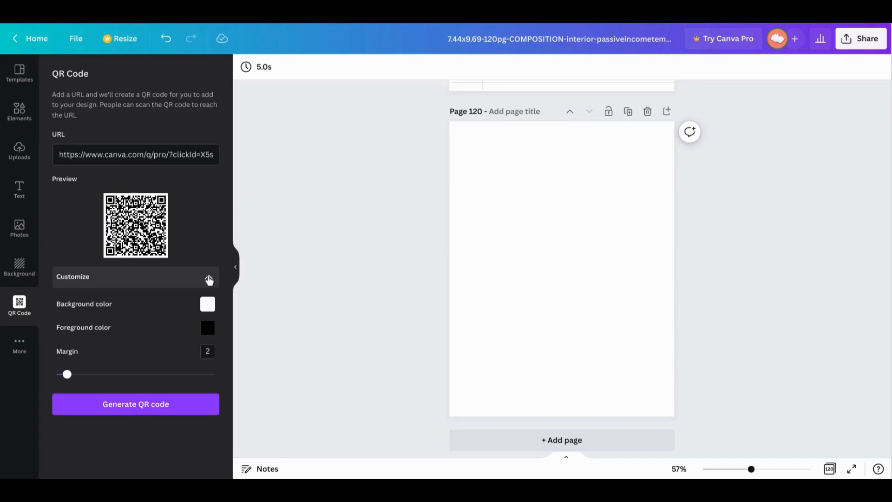
click(209, 277)
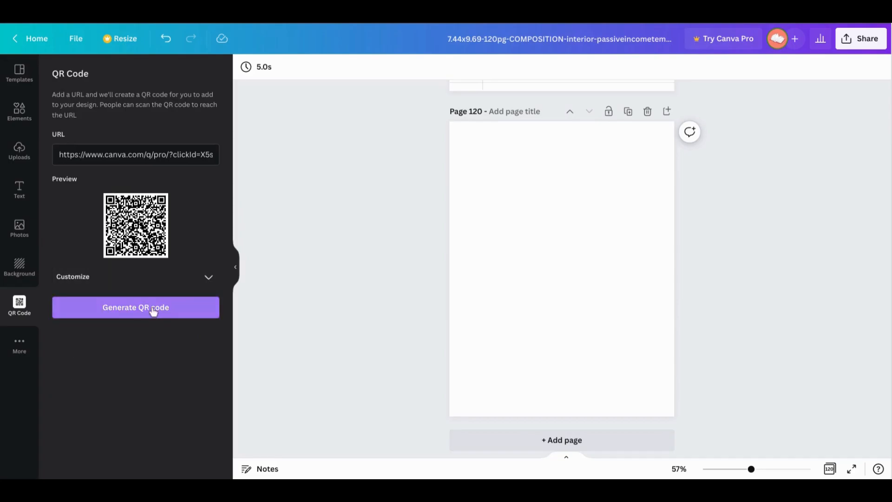
Generate the QR code on page 120, shrink it, and center it near the bottom
click(135, 308)
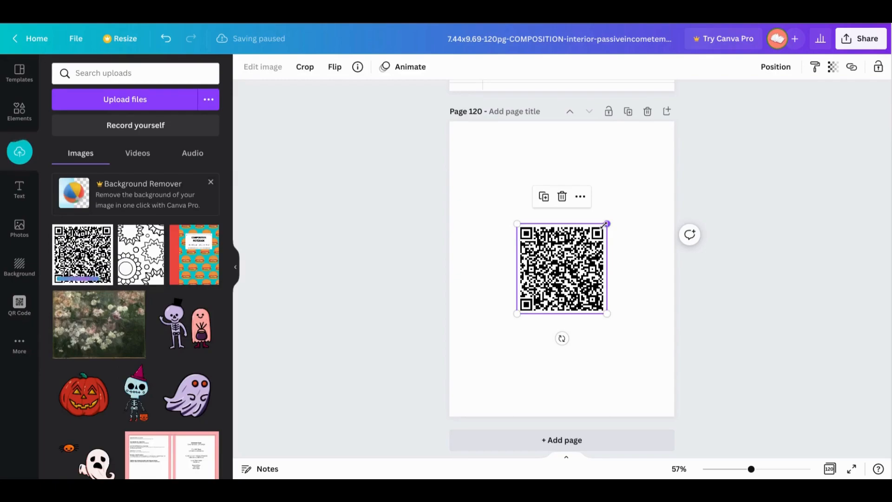
drag(606, 224, 577, 253)
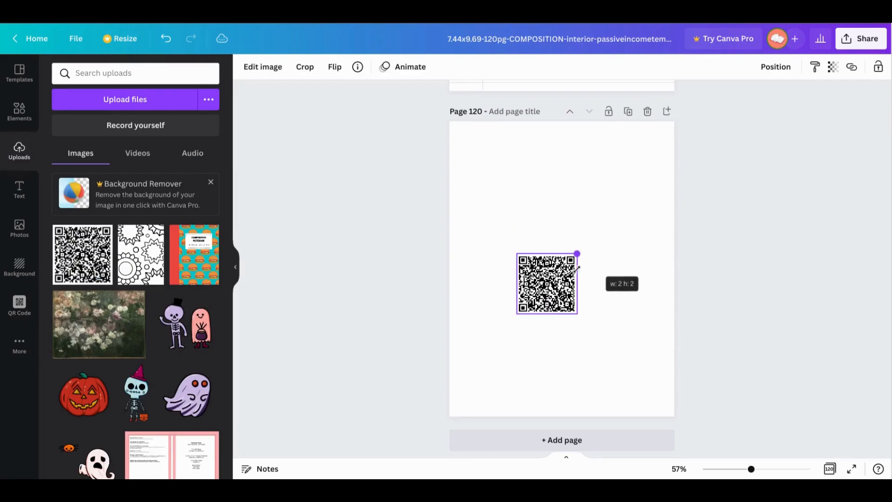
drag(577, 253, 613, 217)
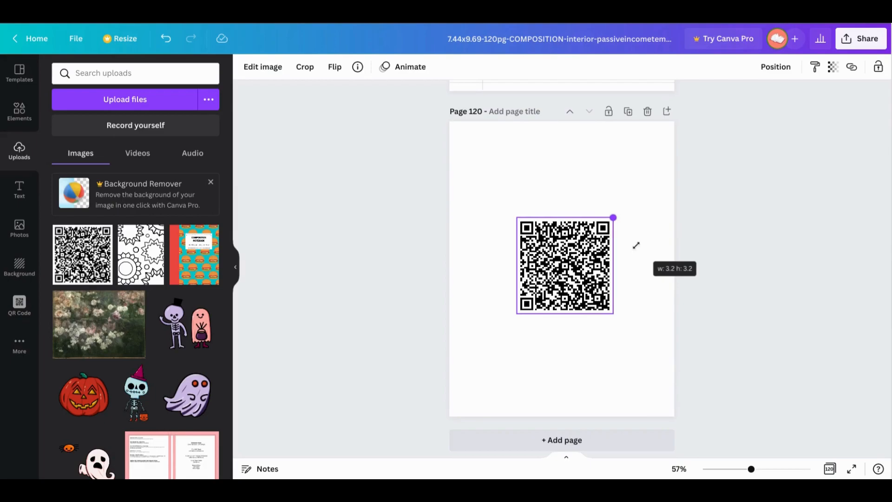
drag(612, 218, 590, 240)
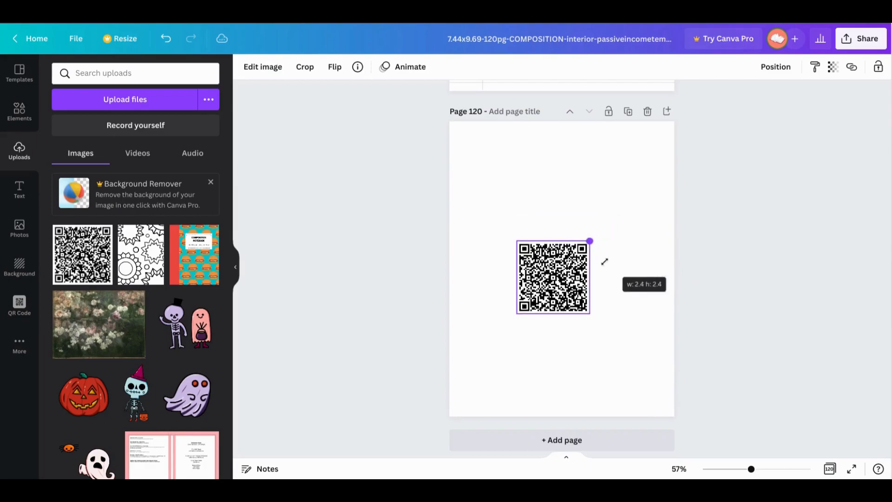
drag(590, 241, 621, 210)
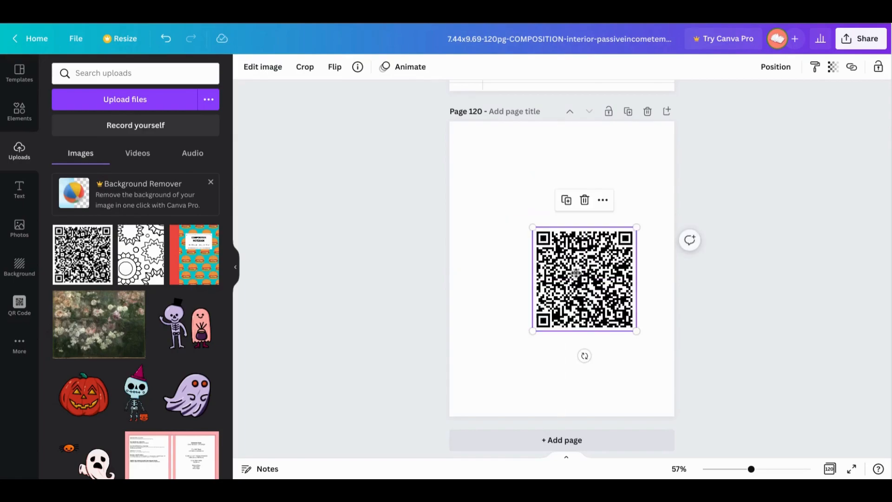
drag(636, 330, 583, 280)
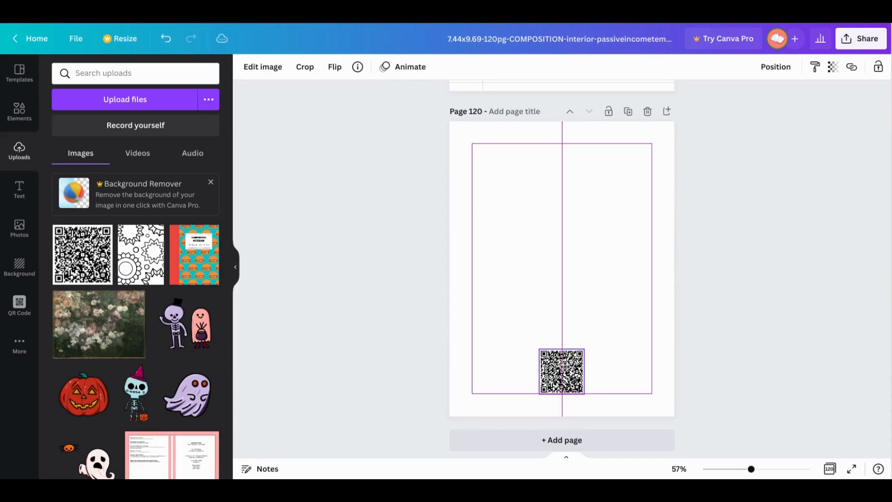
click(561, 372)
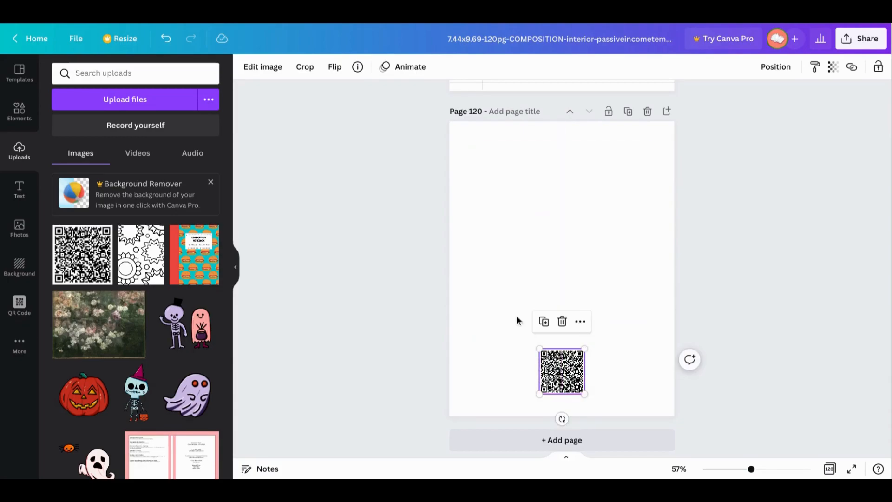
mouse_move(22, 193)
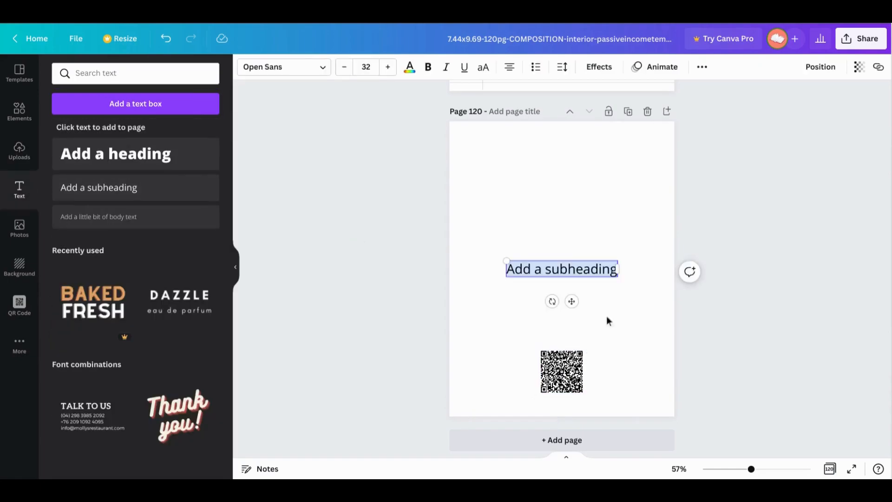
Type 'PAGES FILLED? REORDER A NEW NOTEBOOK', bold it, and place it above the QR code
text(RE)
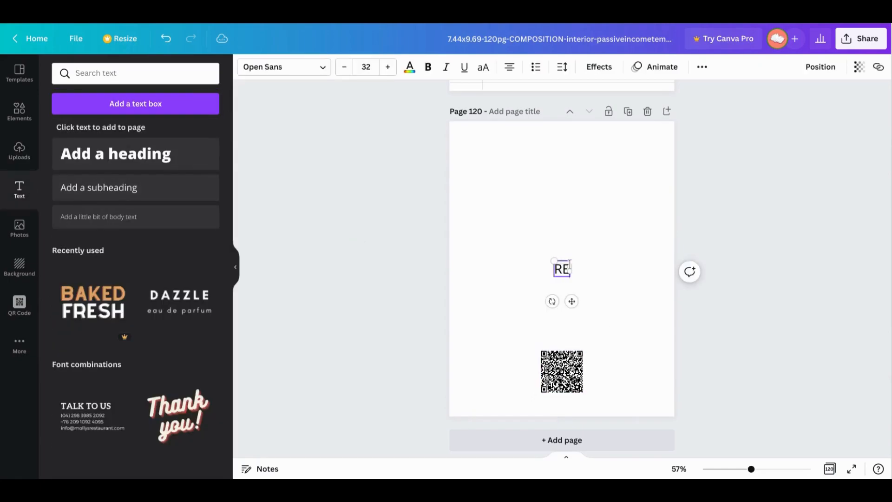
text(or)
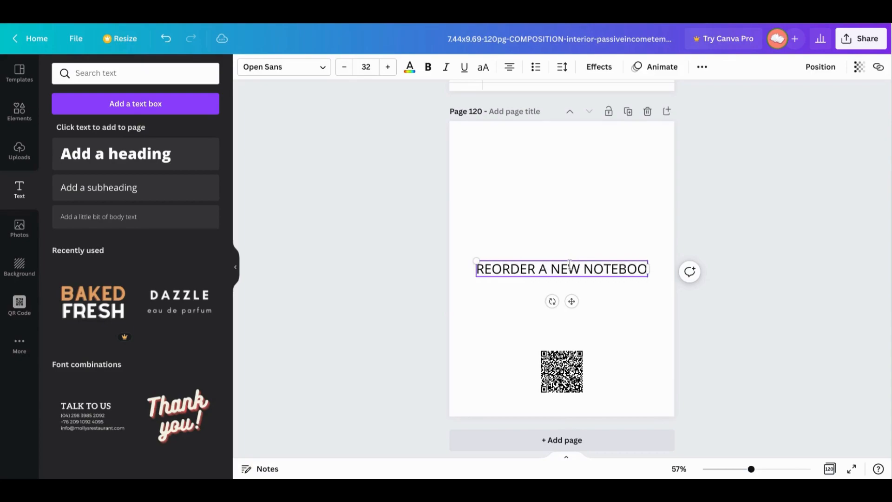
text(PA)
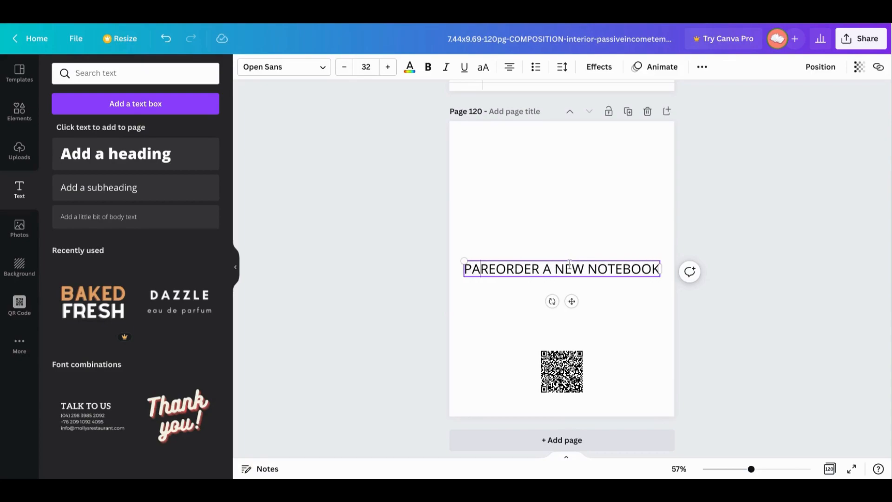
text(PAGES FILLED?)
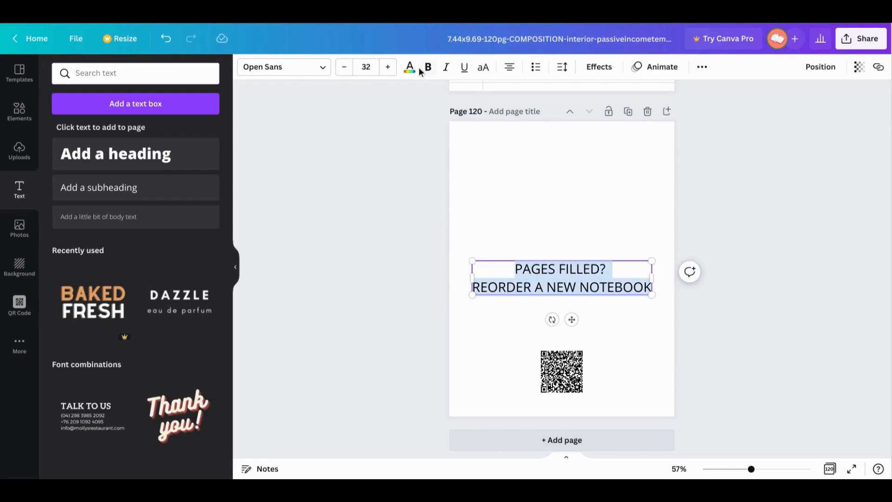
click(428, 67)
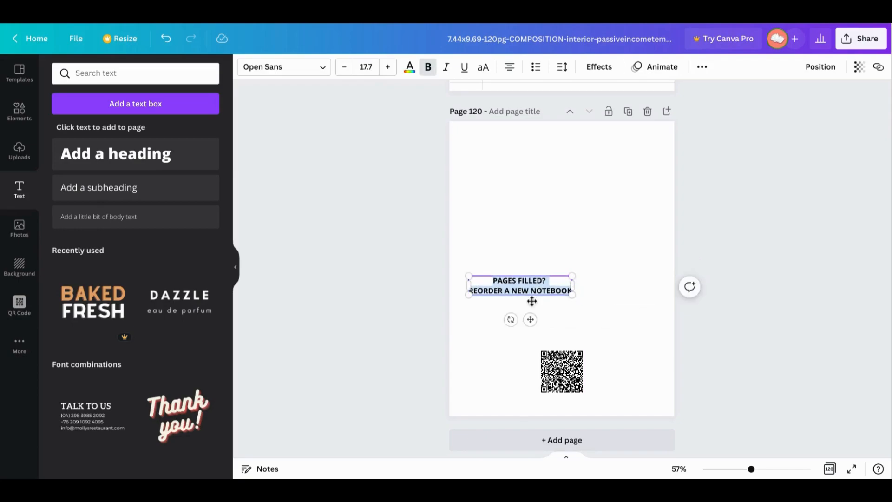
drag(519, 285, 561, 332)
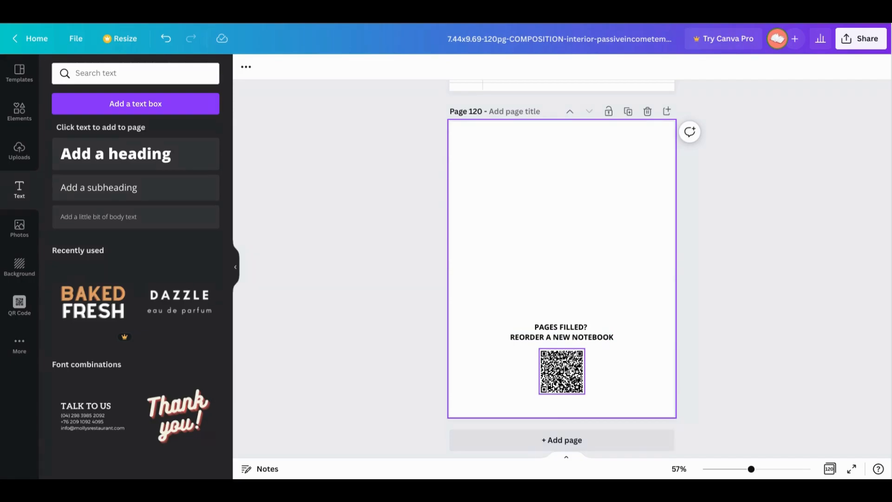
mouse_move(570, 373)
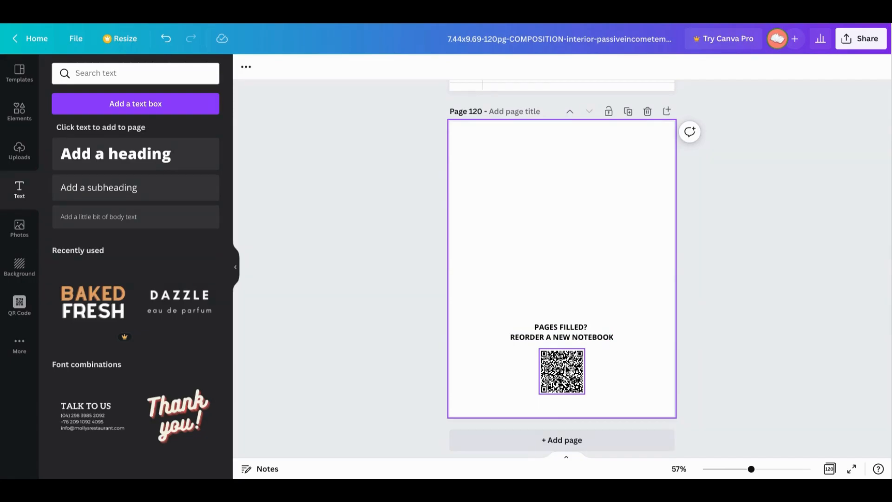